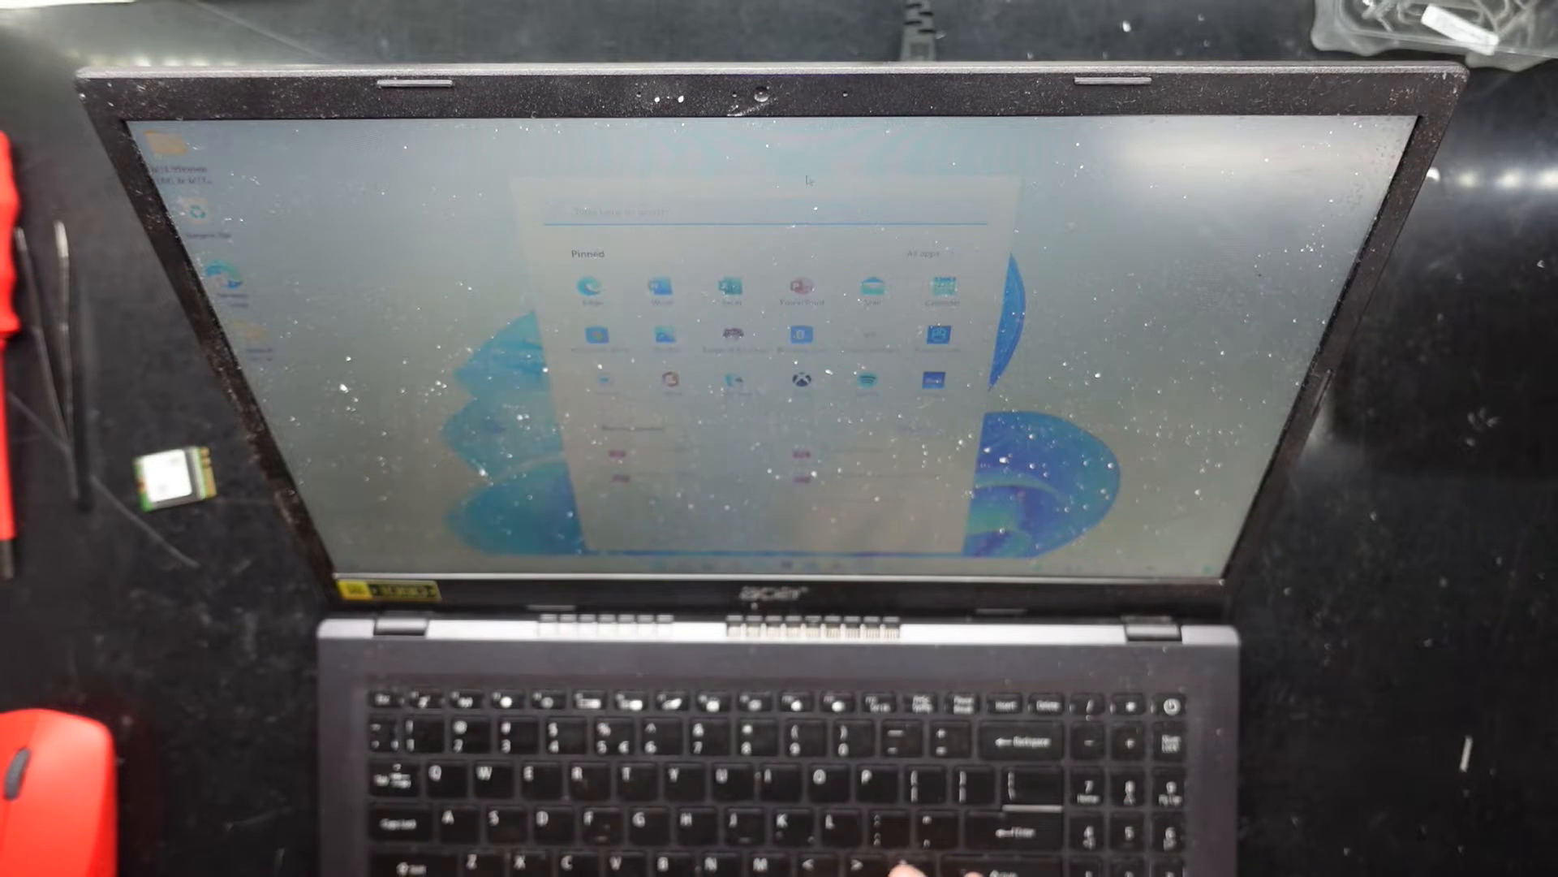
# Search Start for 'bluetooth' and open Bluetooth and other devices settings.
pyautogui.write('bluetooth')
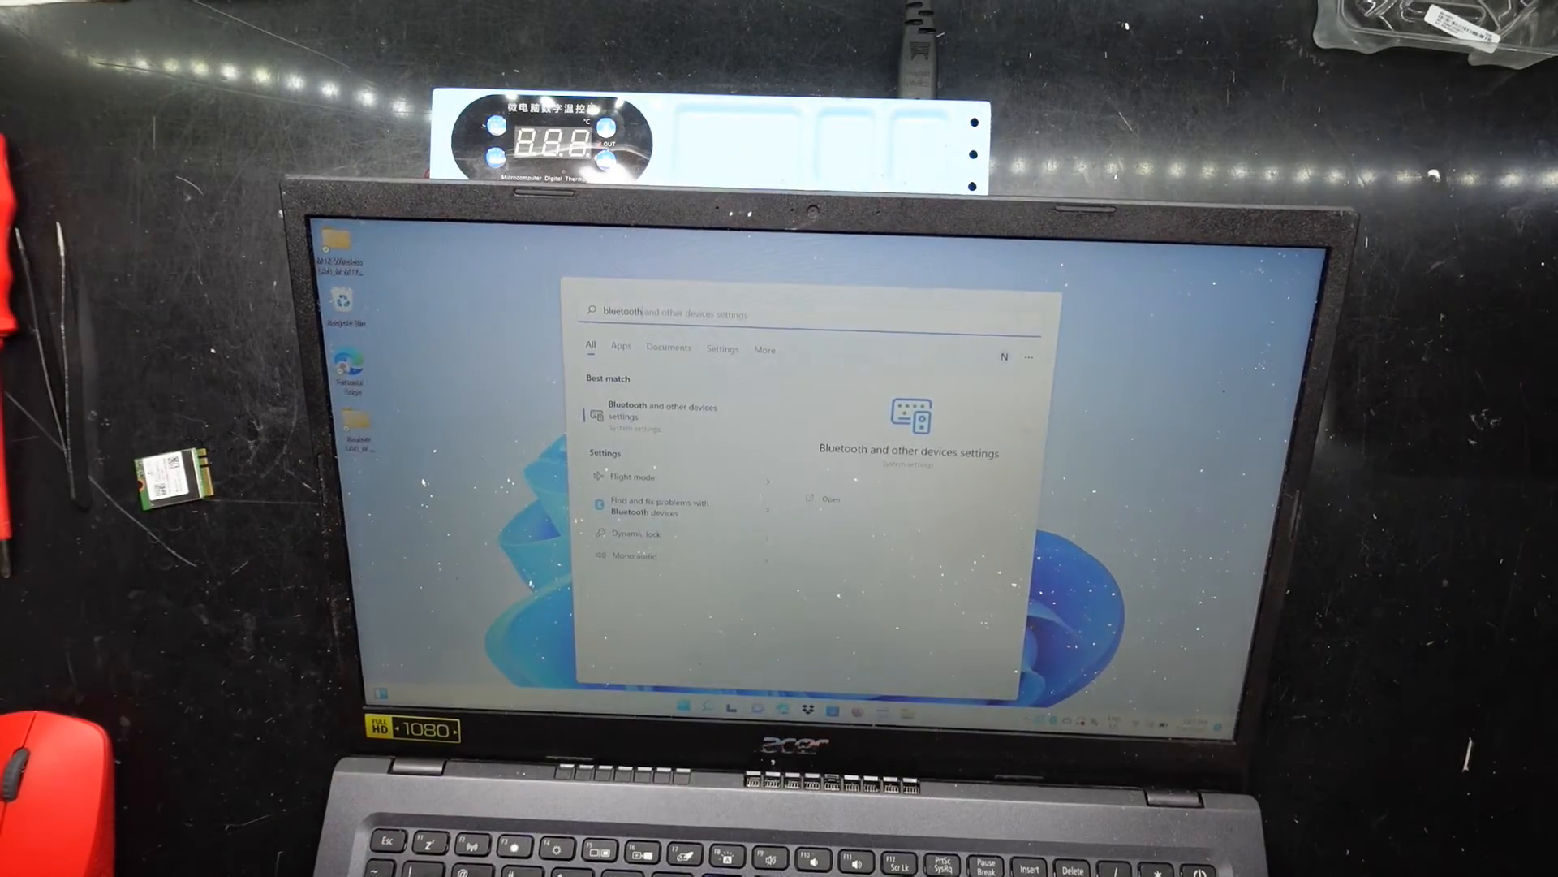
pyautogui.click(661, 411)
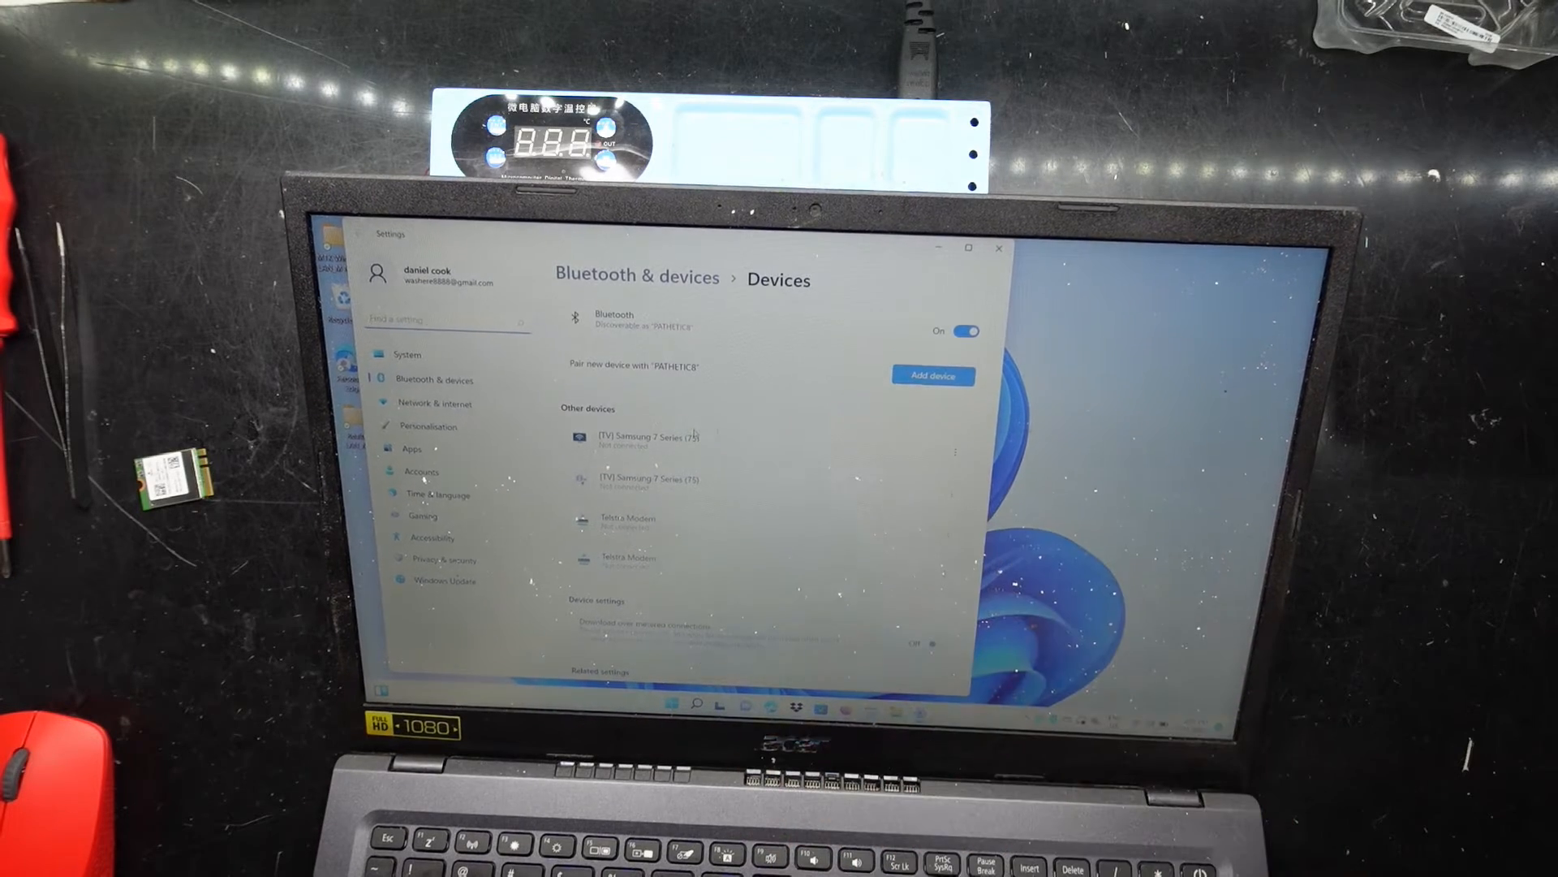
# Begin Add a device and choose the Bluetooth device type.
pyautogui.click(931, 376)
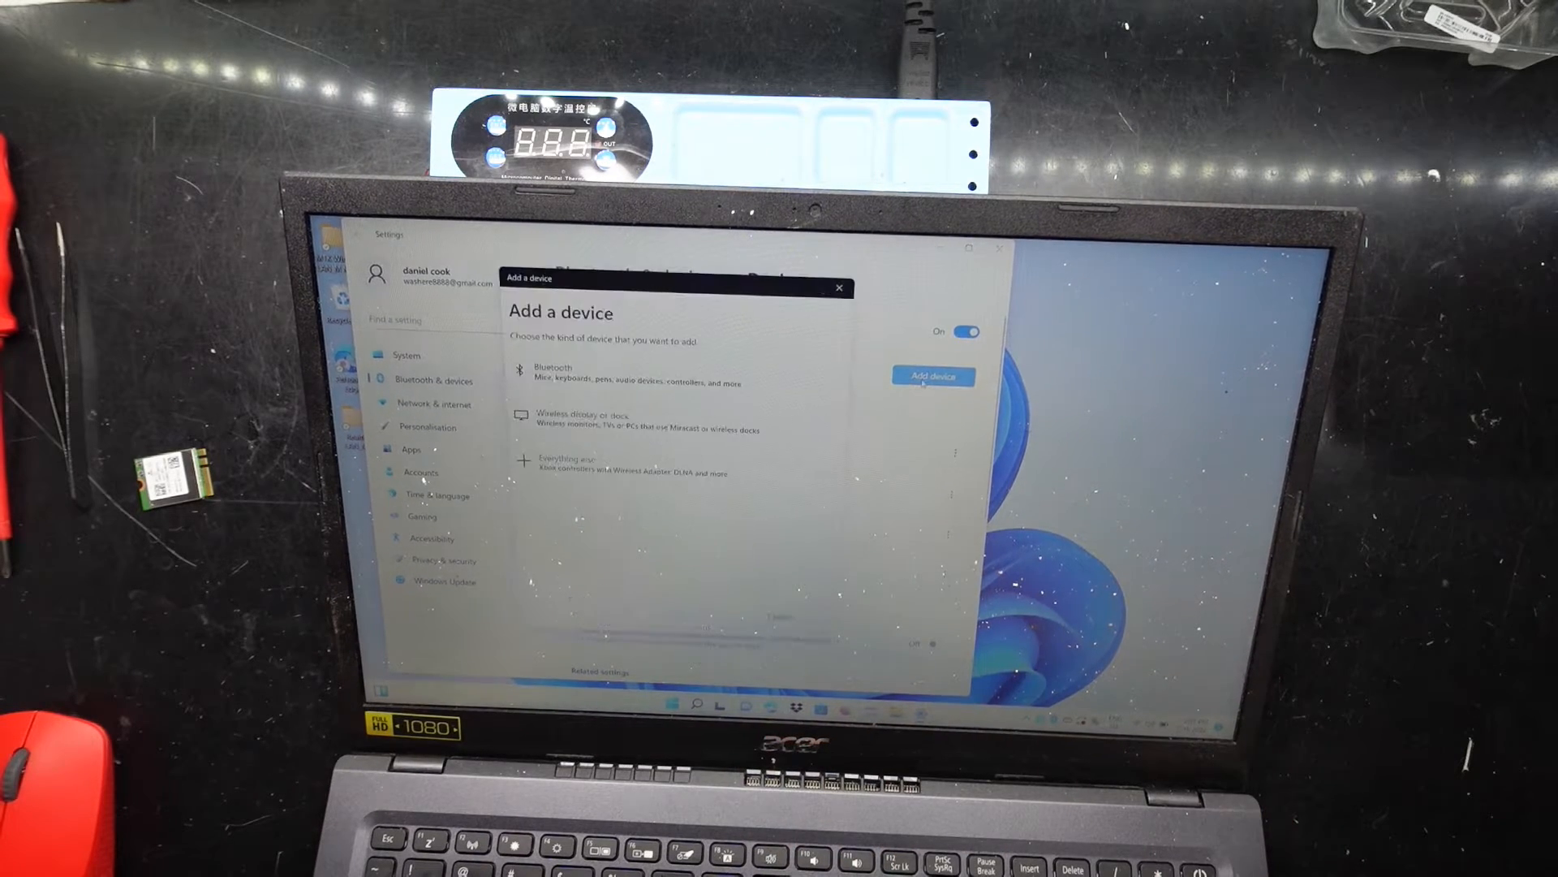
pyautogui.click(542, 375)
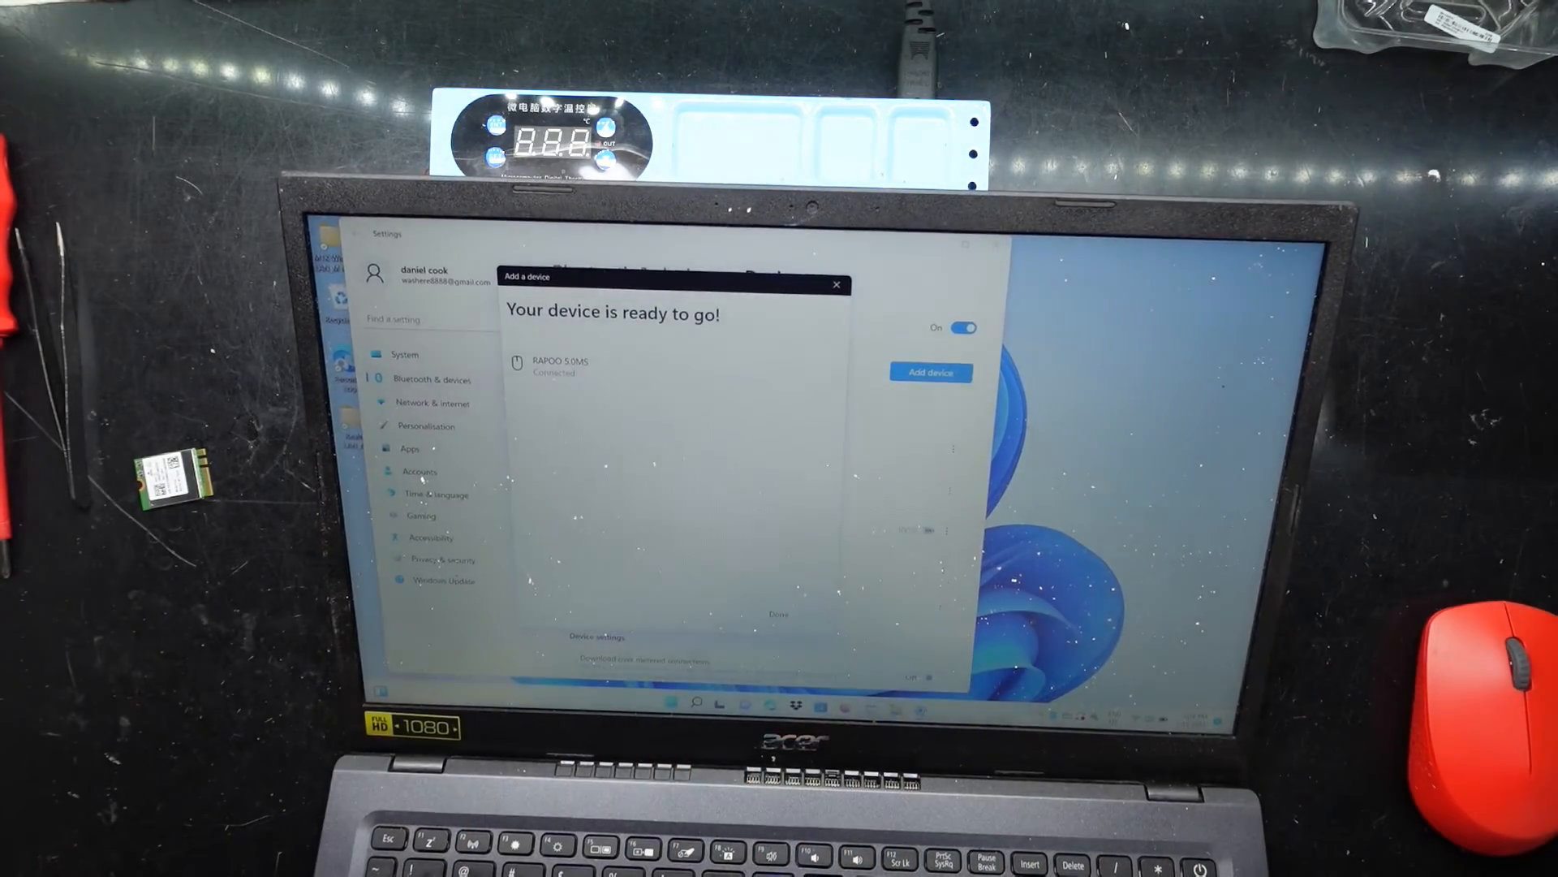
# Close the wizard with Done once the RAPOO 5.0MS mouse is ready.
pyautogui.click(836, 285)
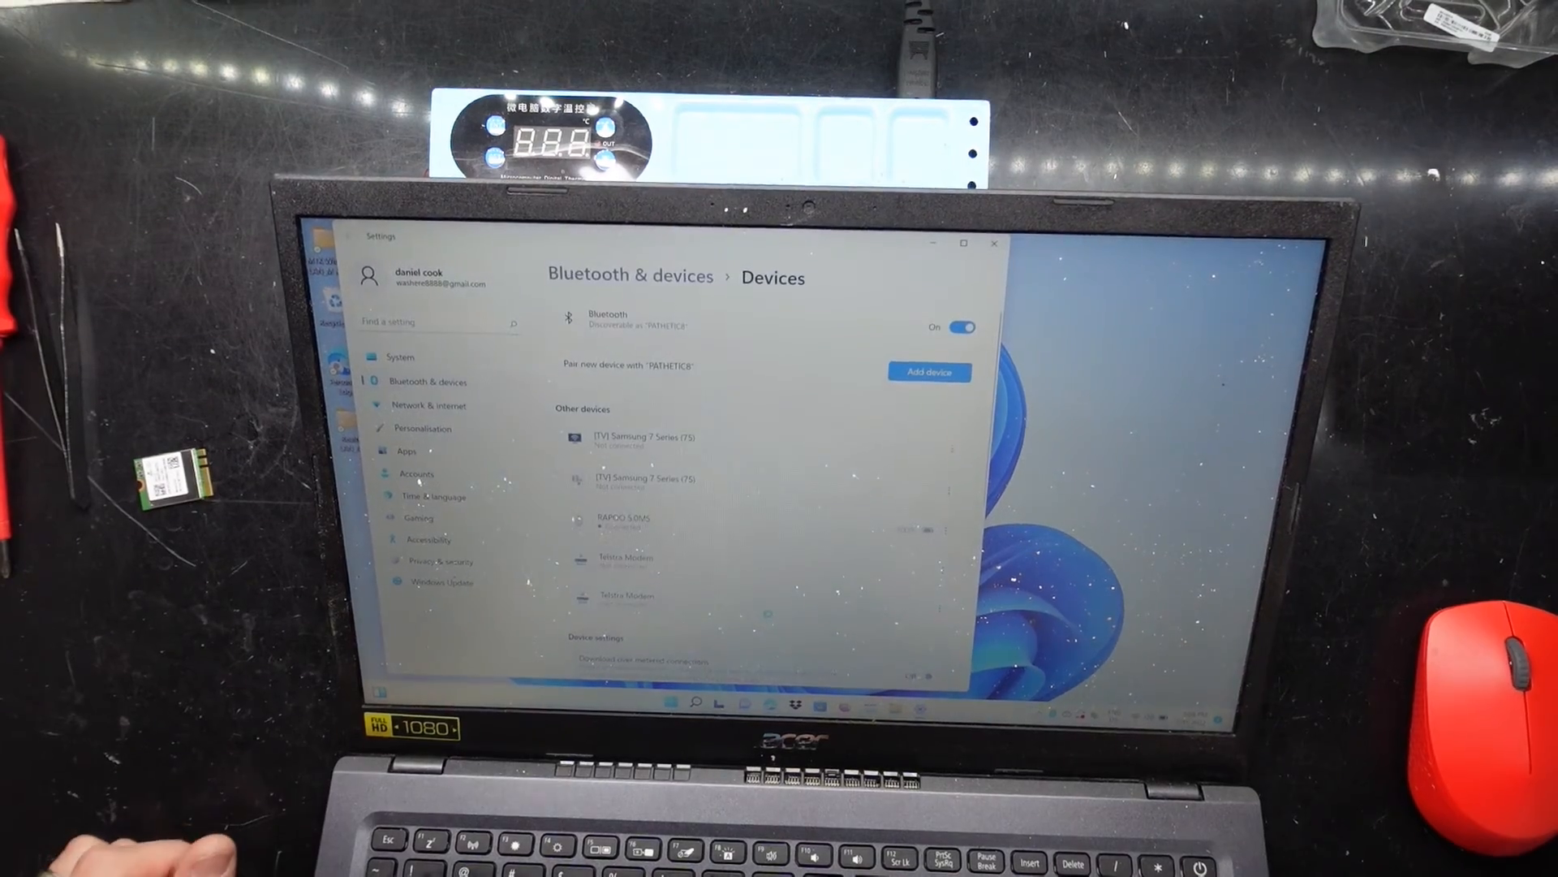